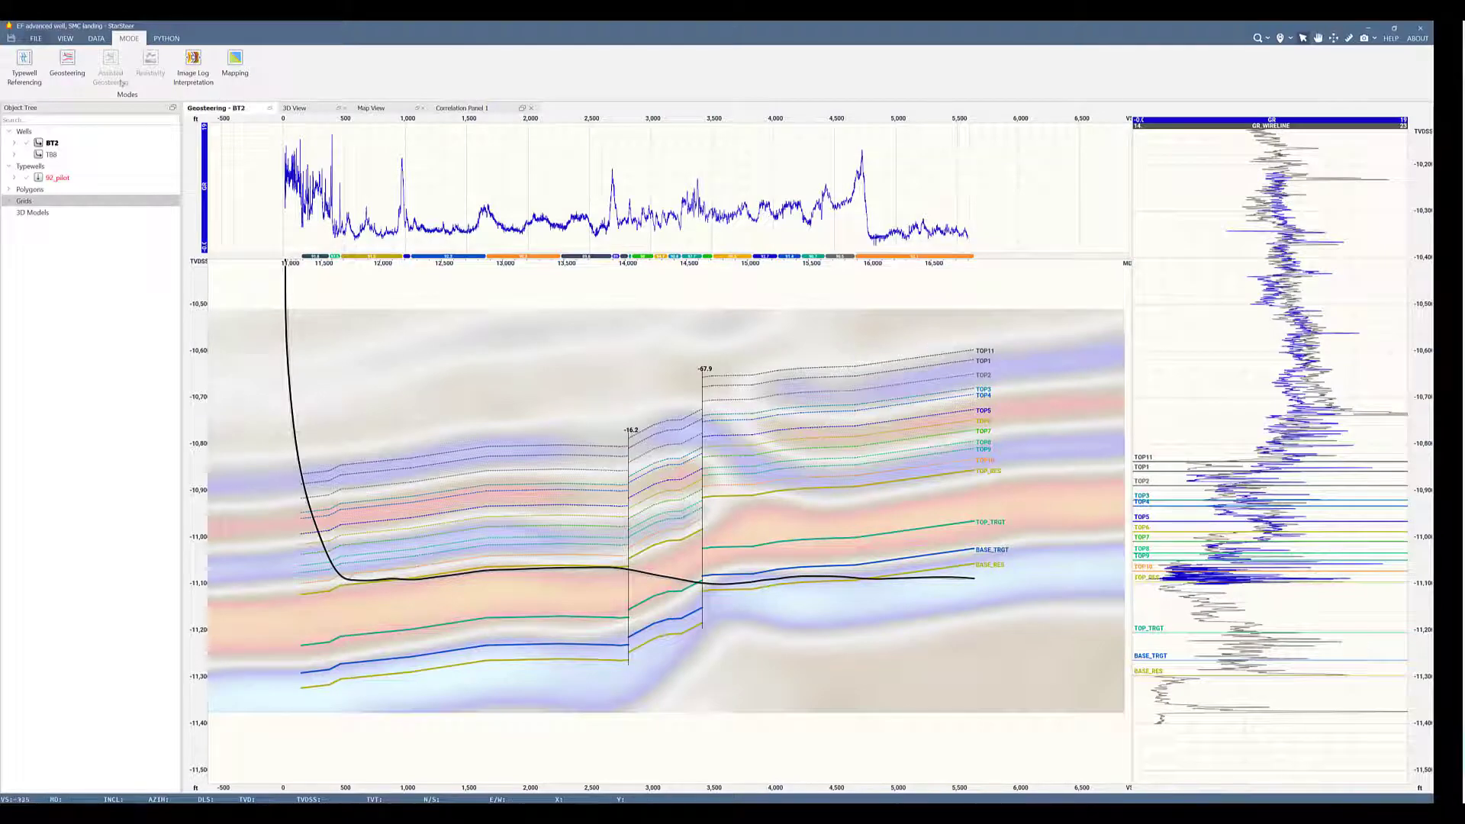
Enter Geosteering mode and bring up the Make report form for well BT2.
left_click(52, 70)
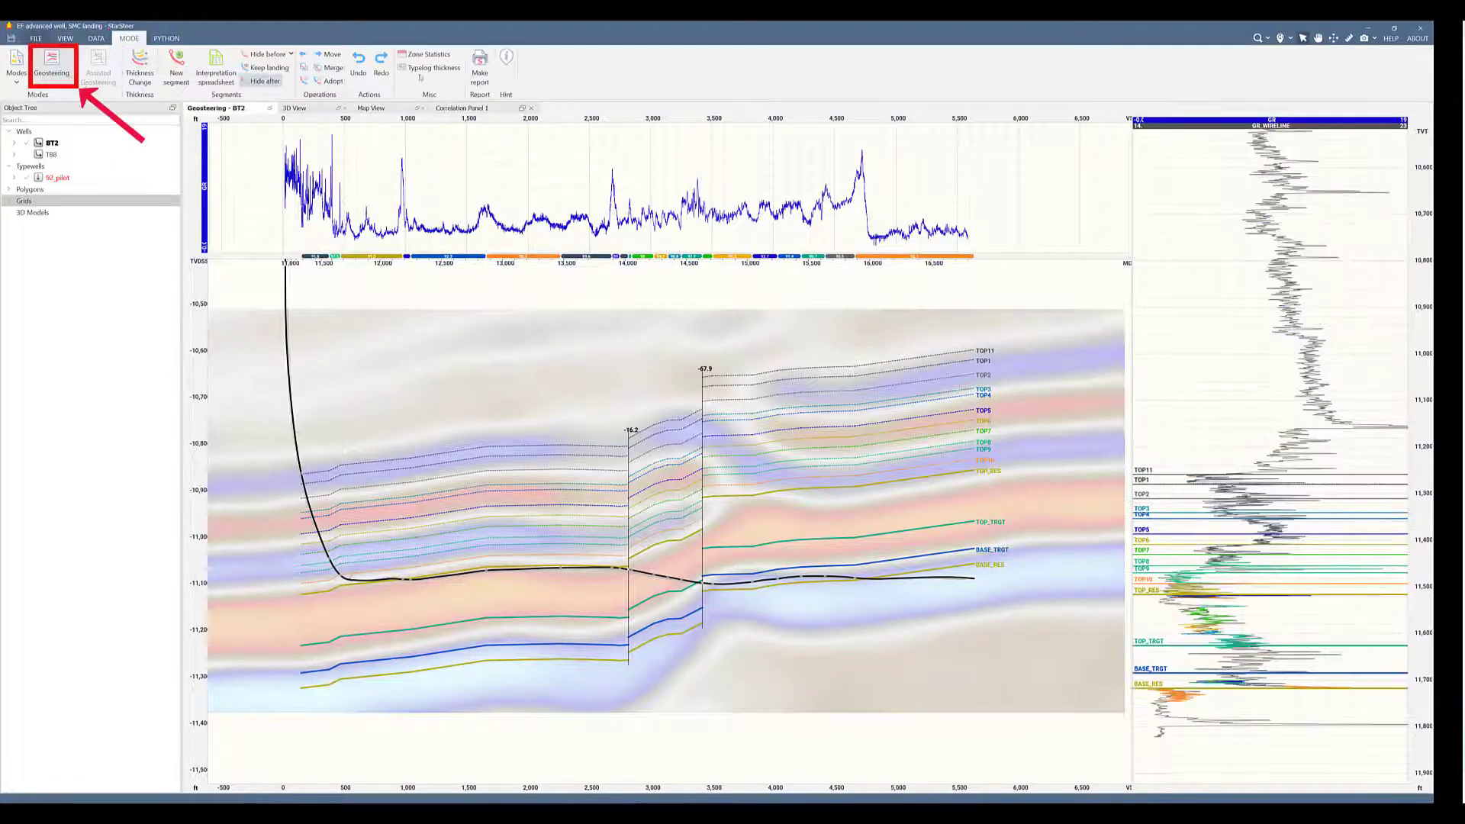
left_click(479, 70)
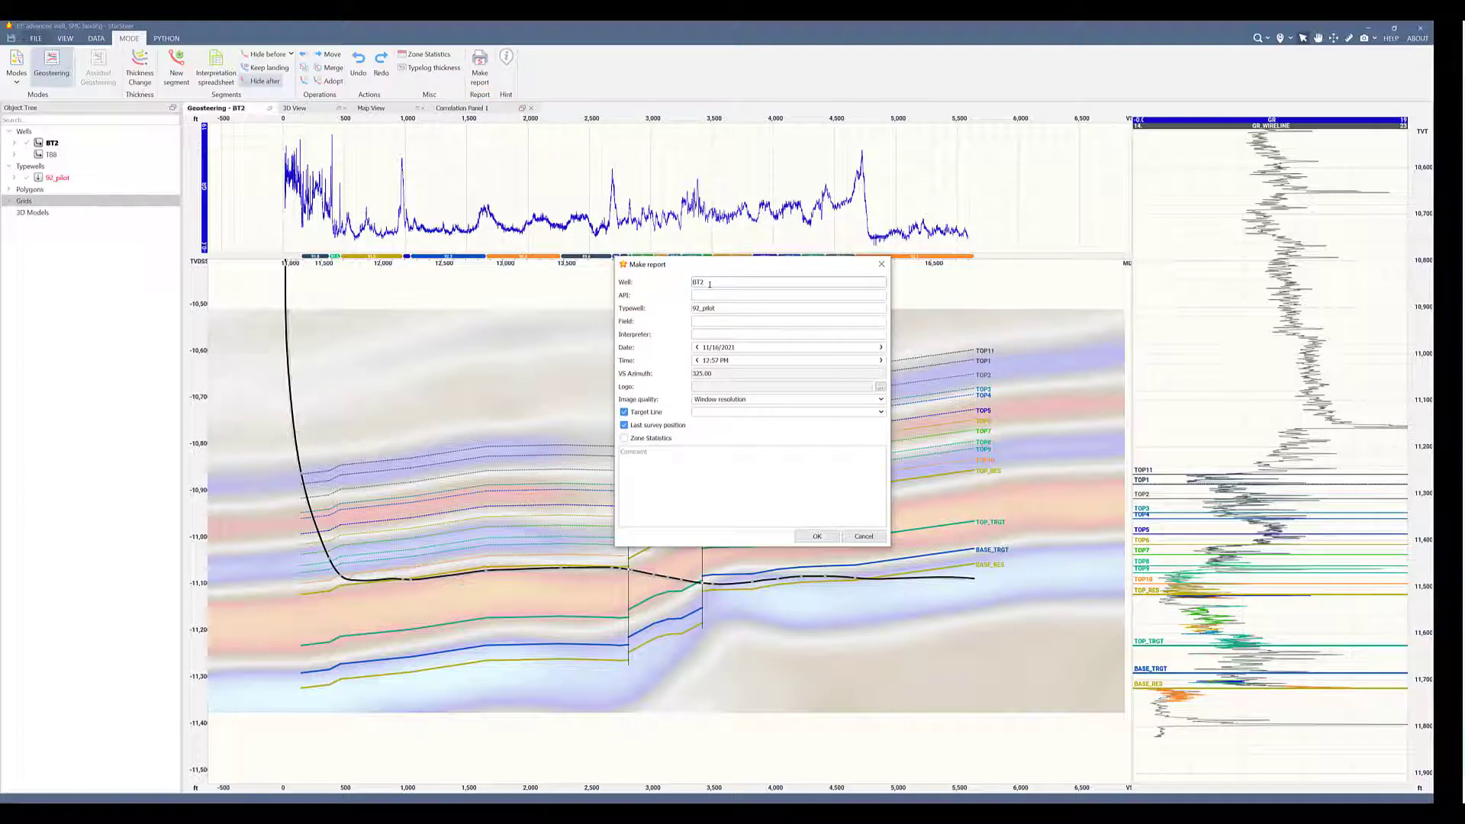
Fill the report form with interpreter John Doe, a logo image, and Zone Statistics enabled.
left_click(787, 294)
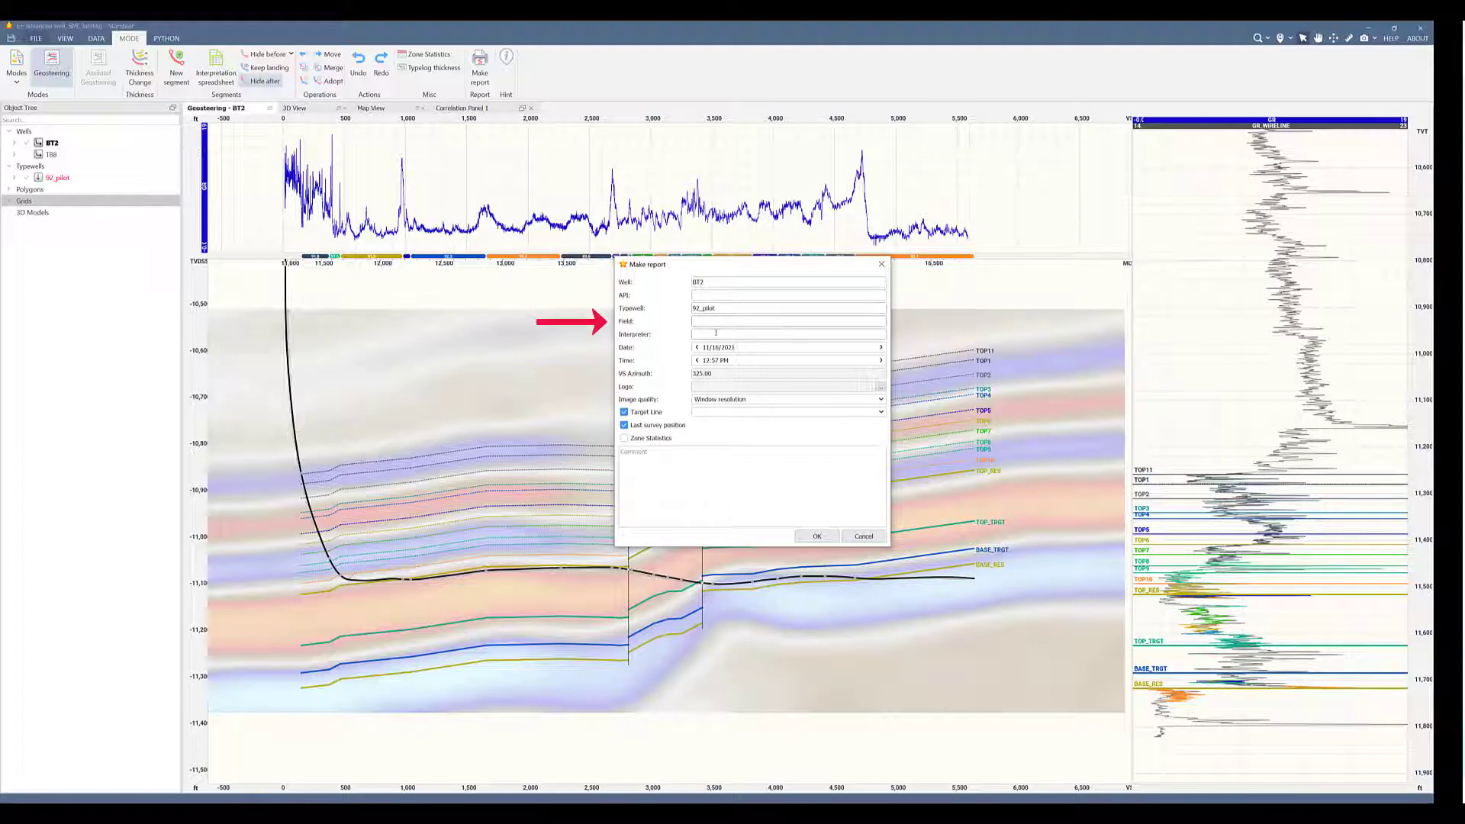
type("John Doe")
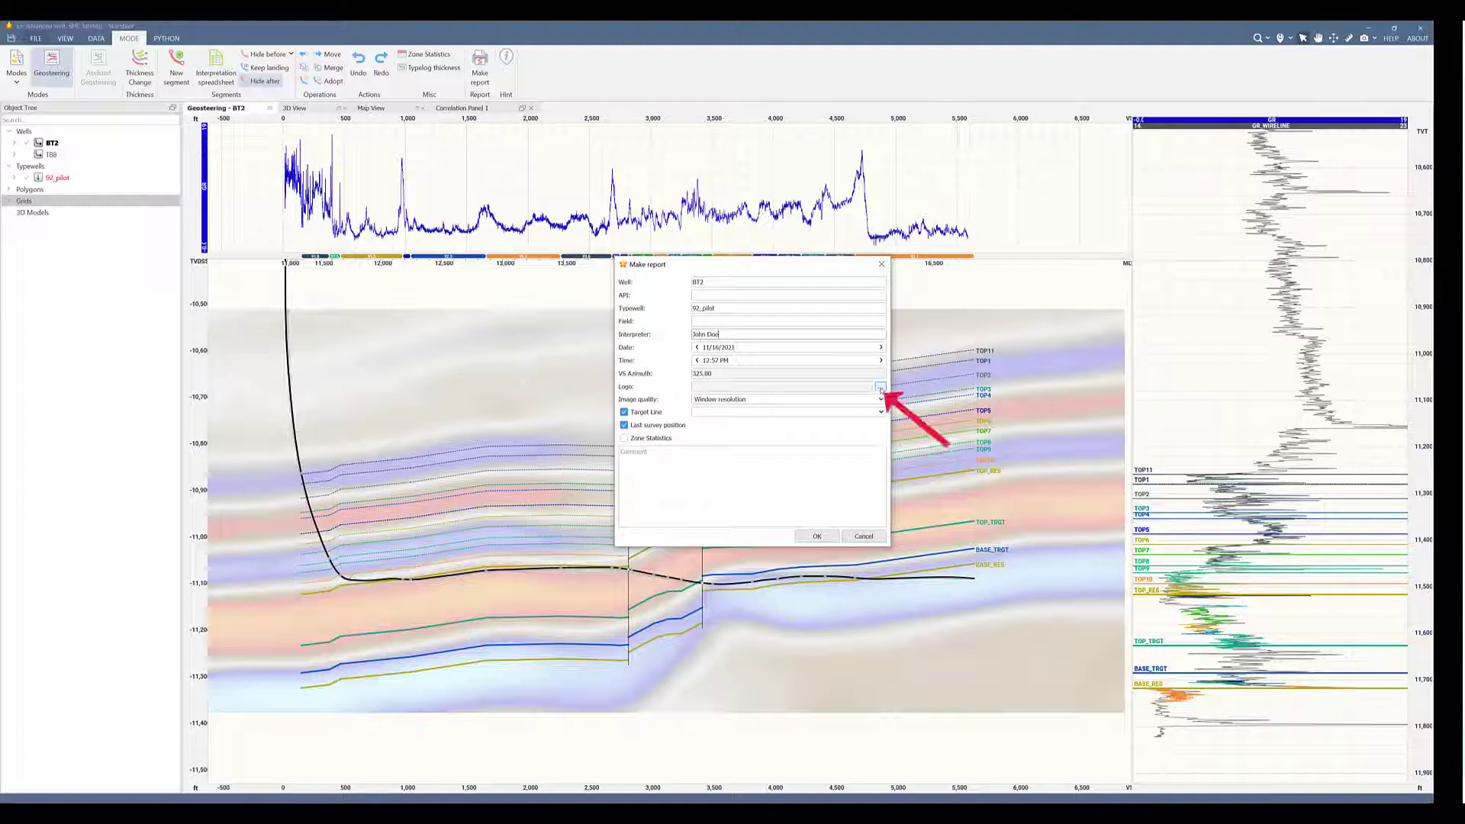
left_click(879, 386)
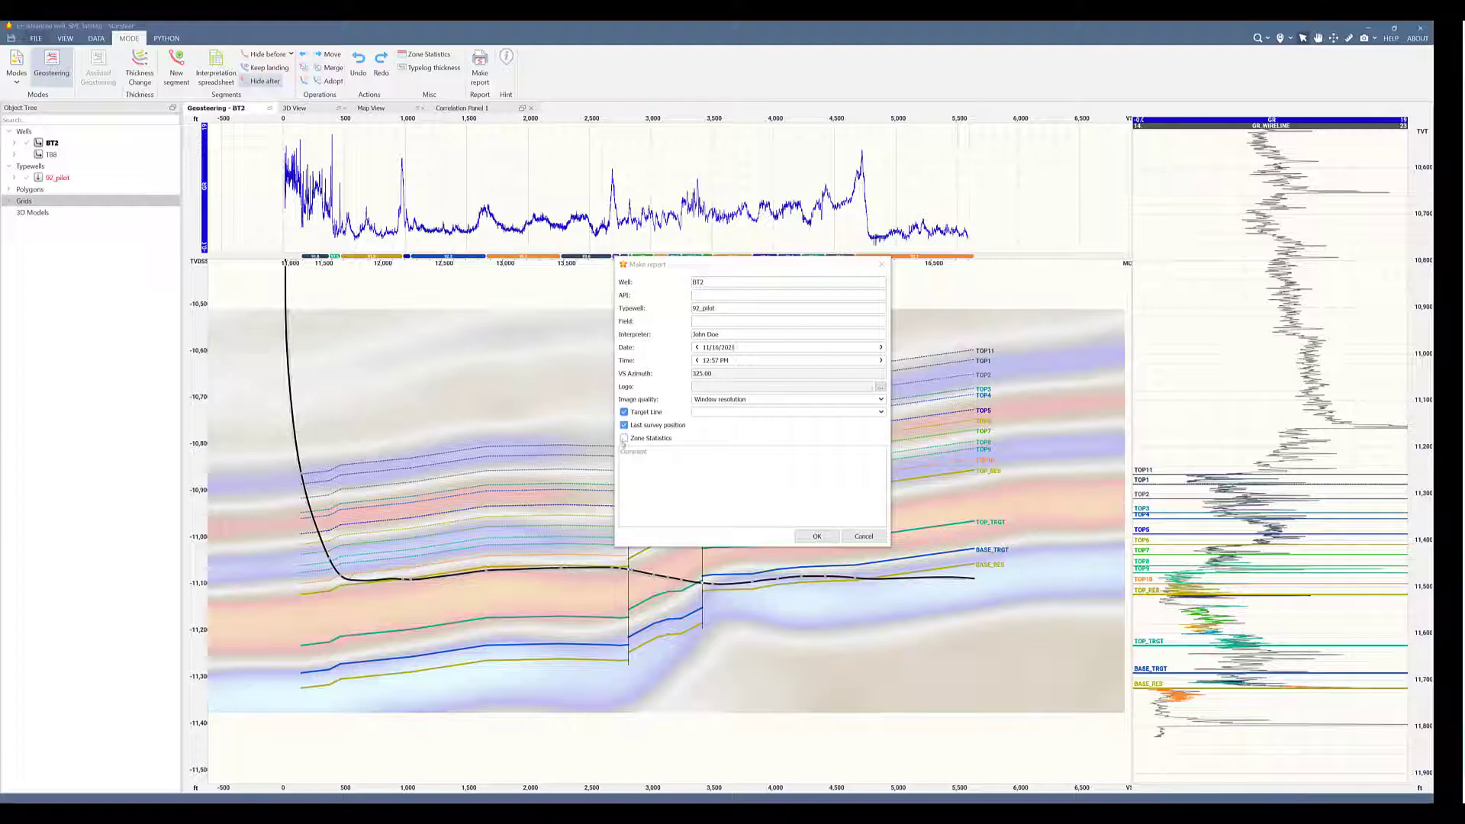
left_click(623, 438)
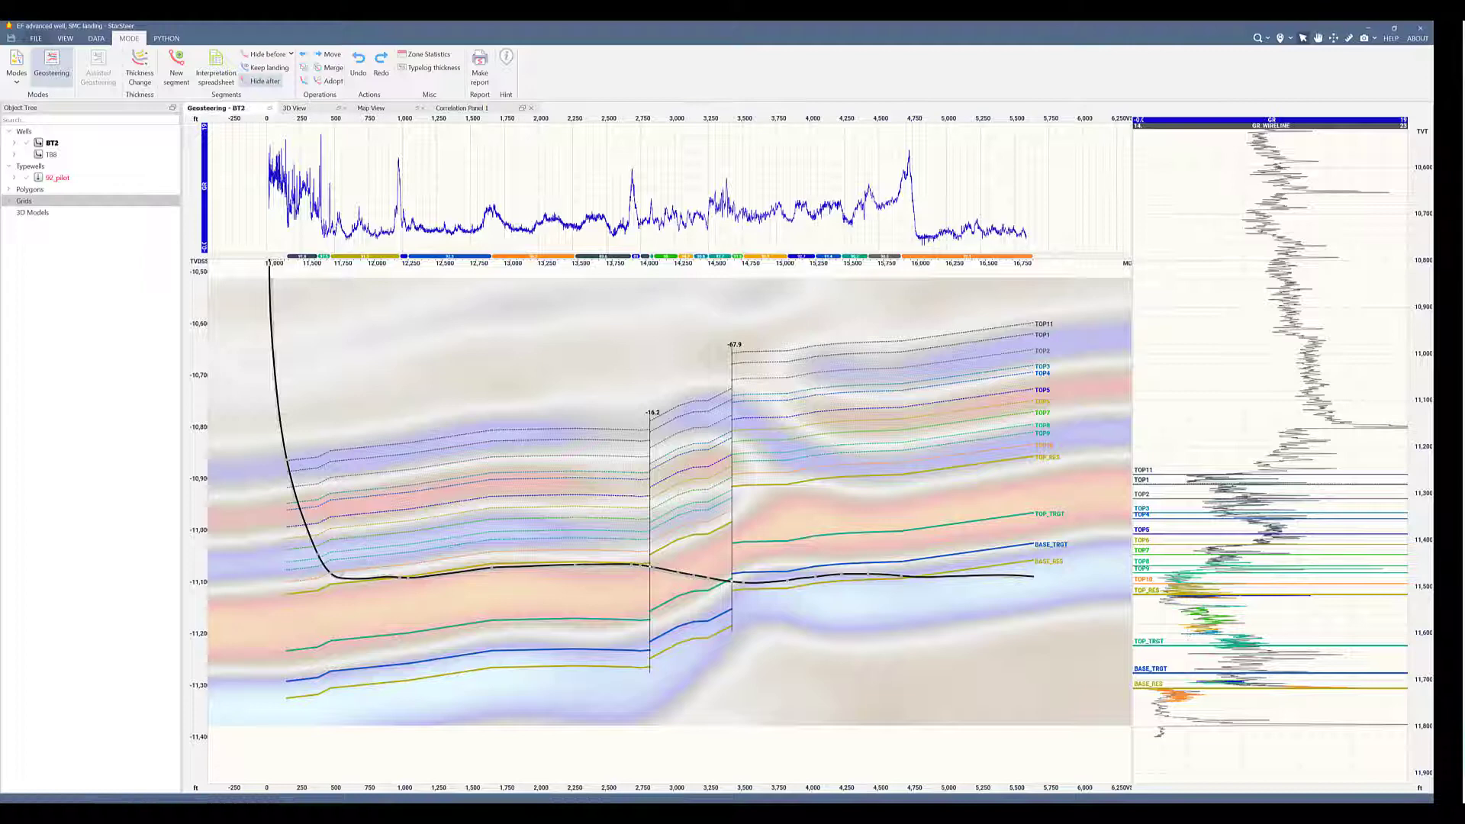
Review the 2021-11-16-BT2.pdf report's survey and zone statistics tables in Edge.
left_click(479, 70)
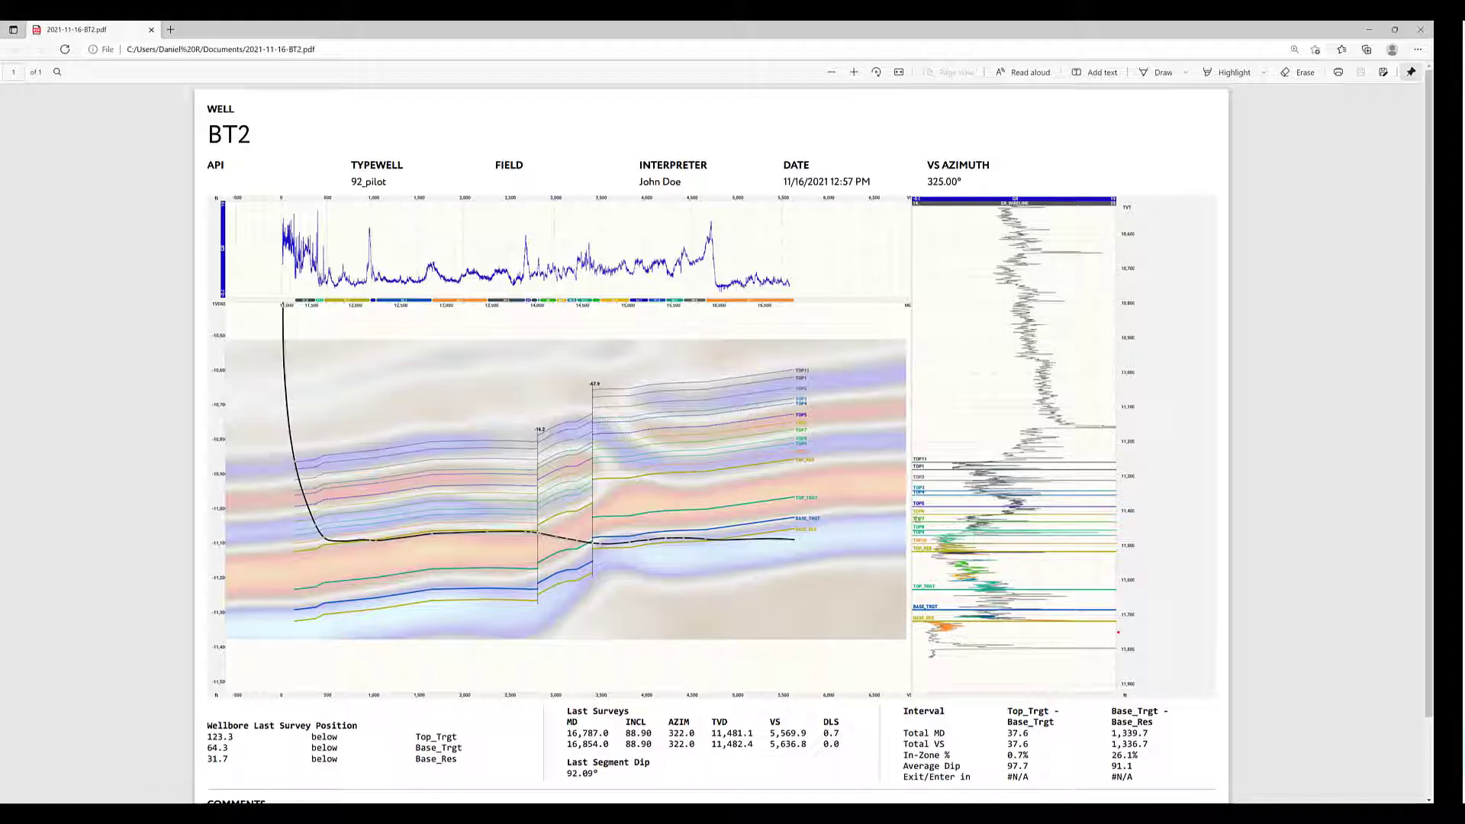
scroll("down", 3)
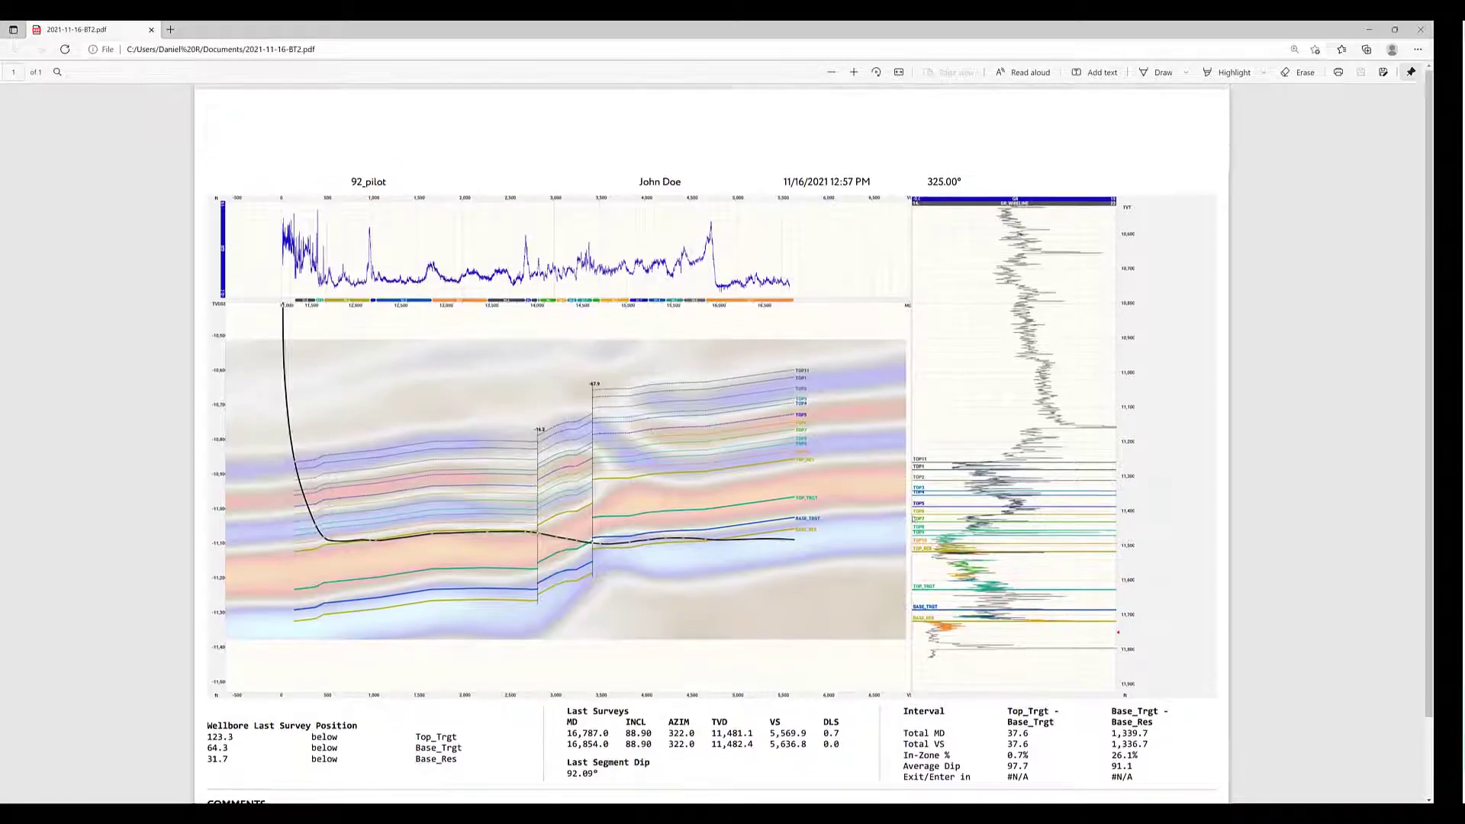
scroll("up", 3)
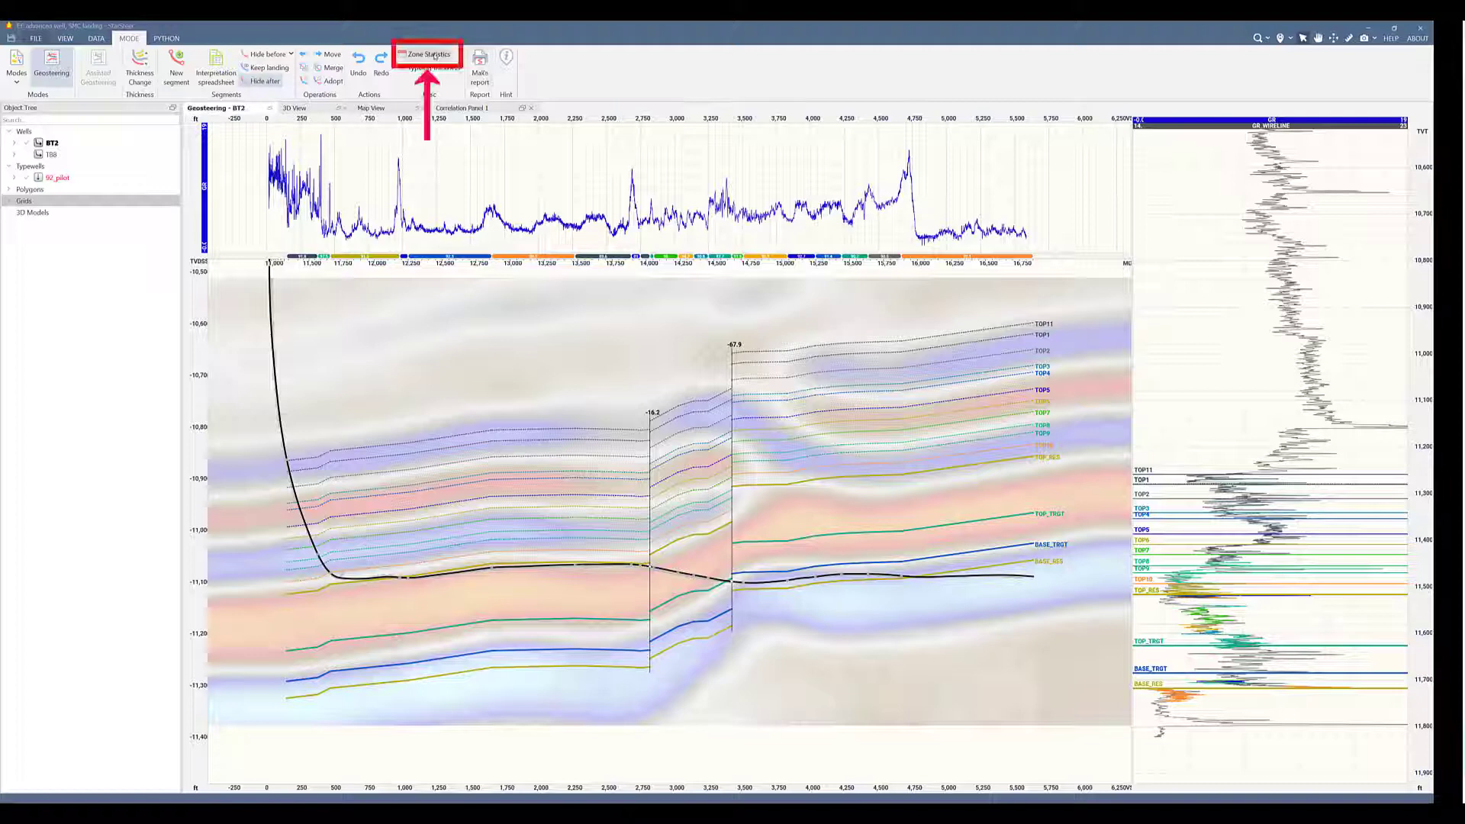
Review the % in zone column for the two BT2 zones and bring up the row options.
left_click(427, 55)
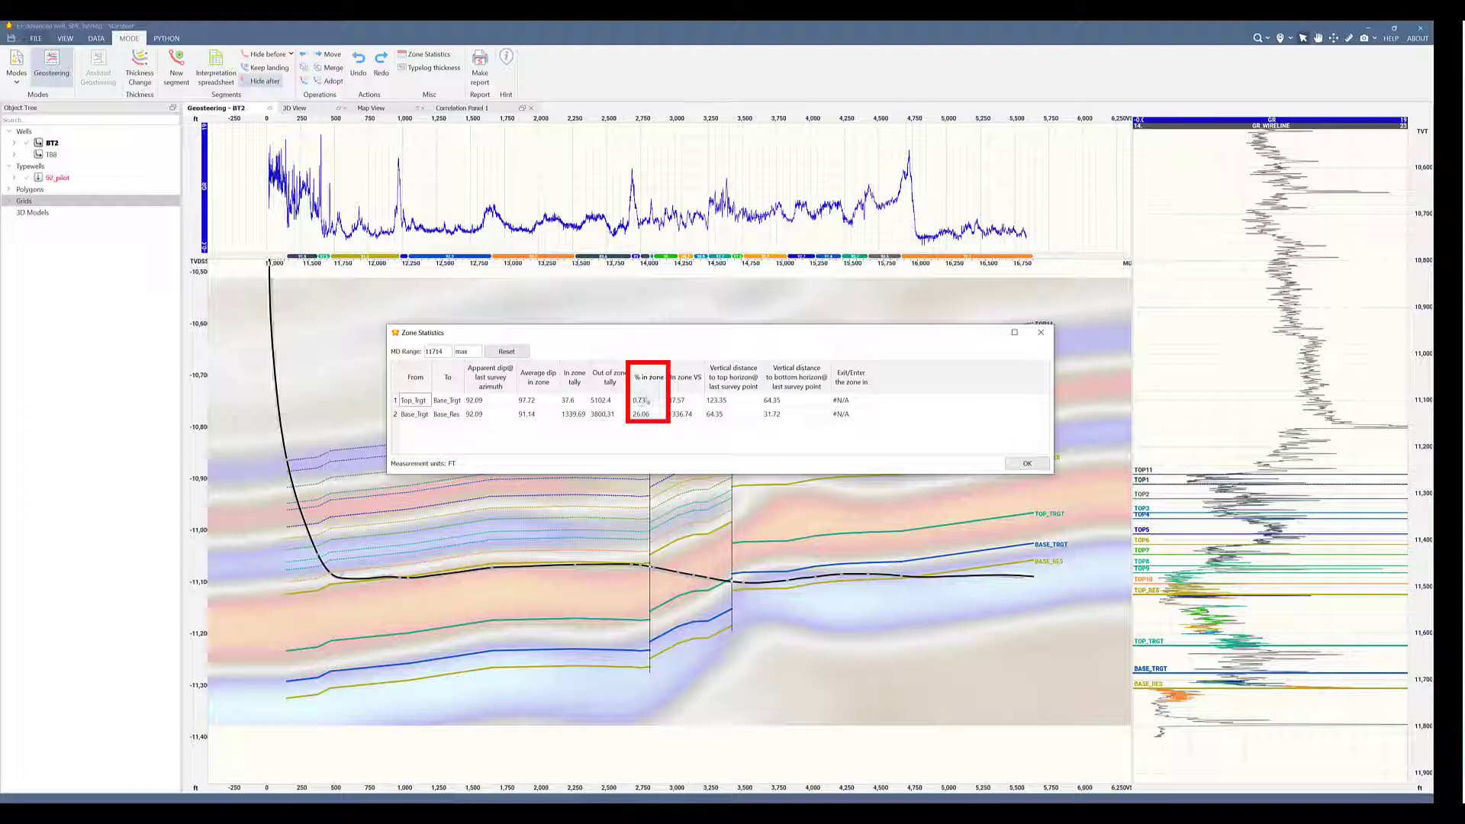
left_click(642, 400)
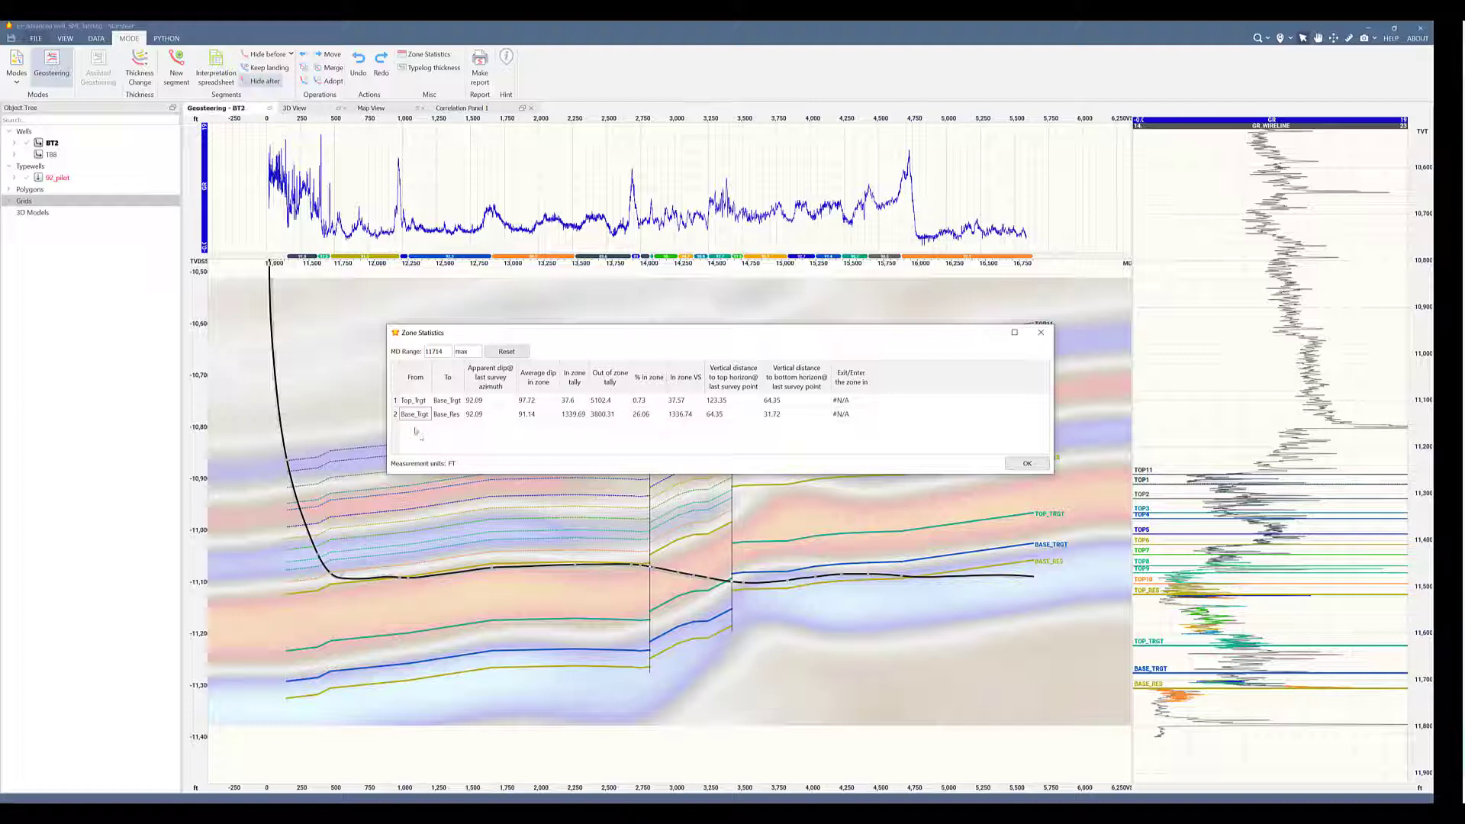
right_click(415, 432)
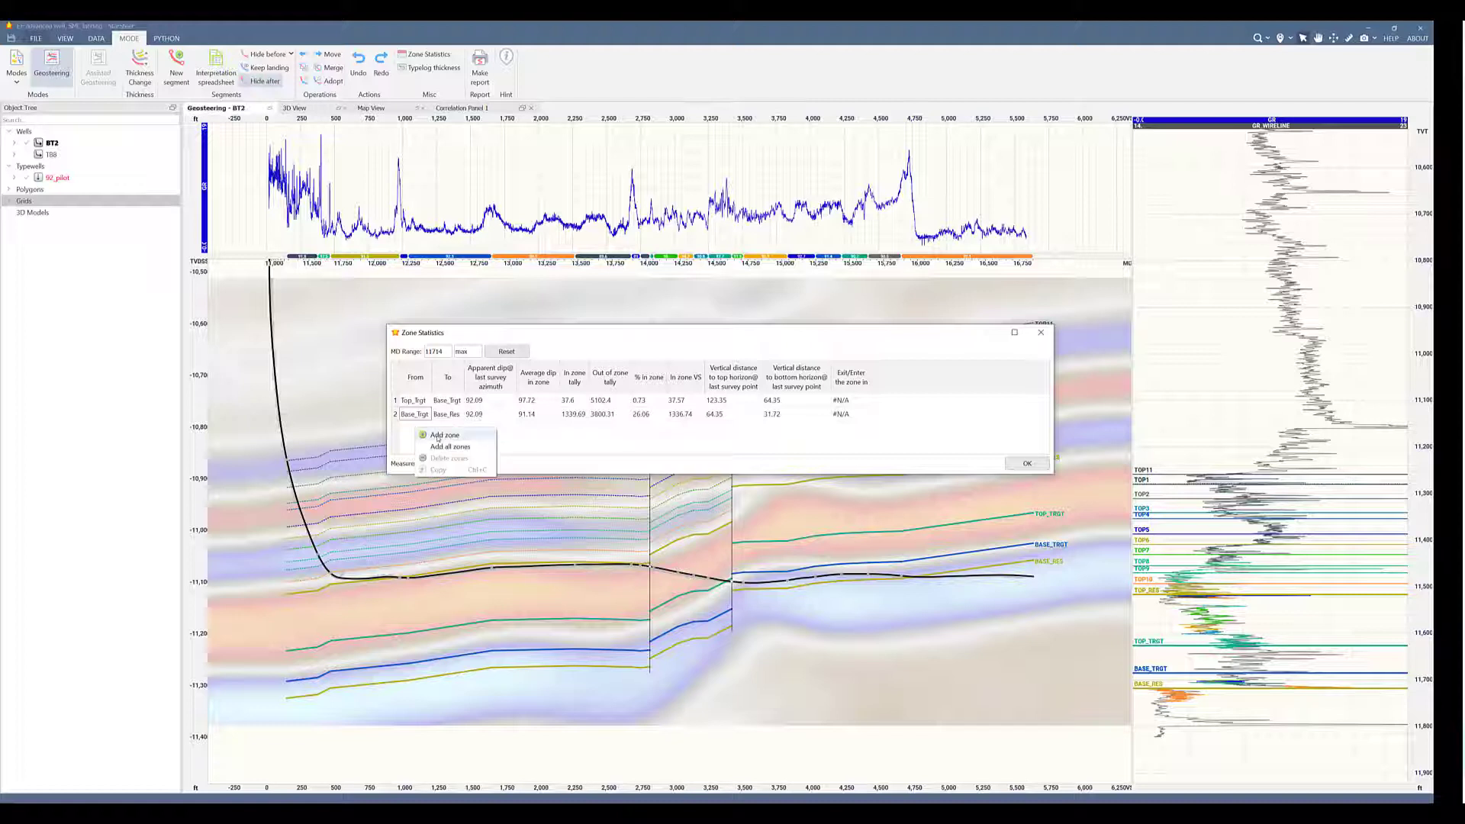
Add a third zone starting at Top_Res and confirm the zone statistics table.
left_click(444, 435)
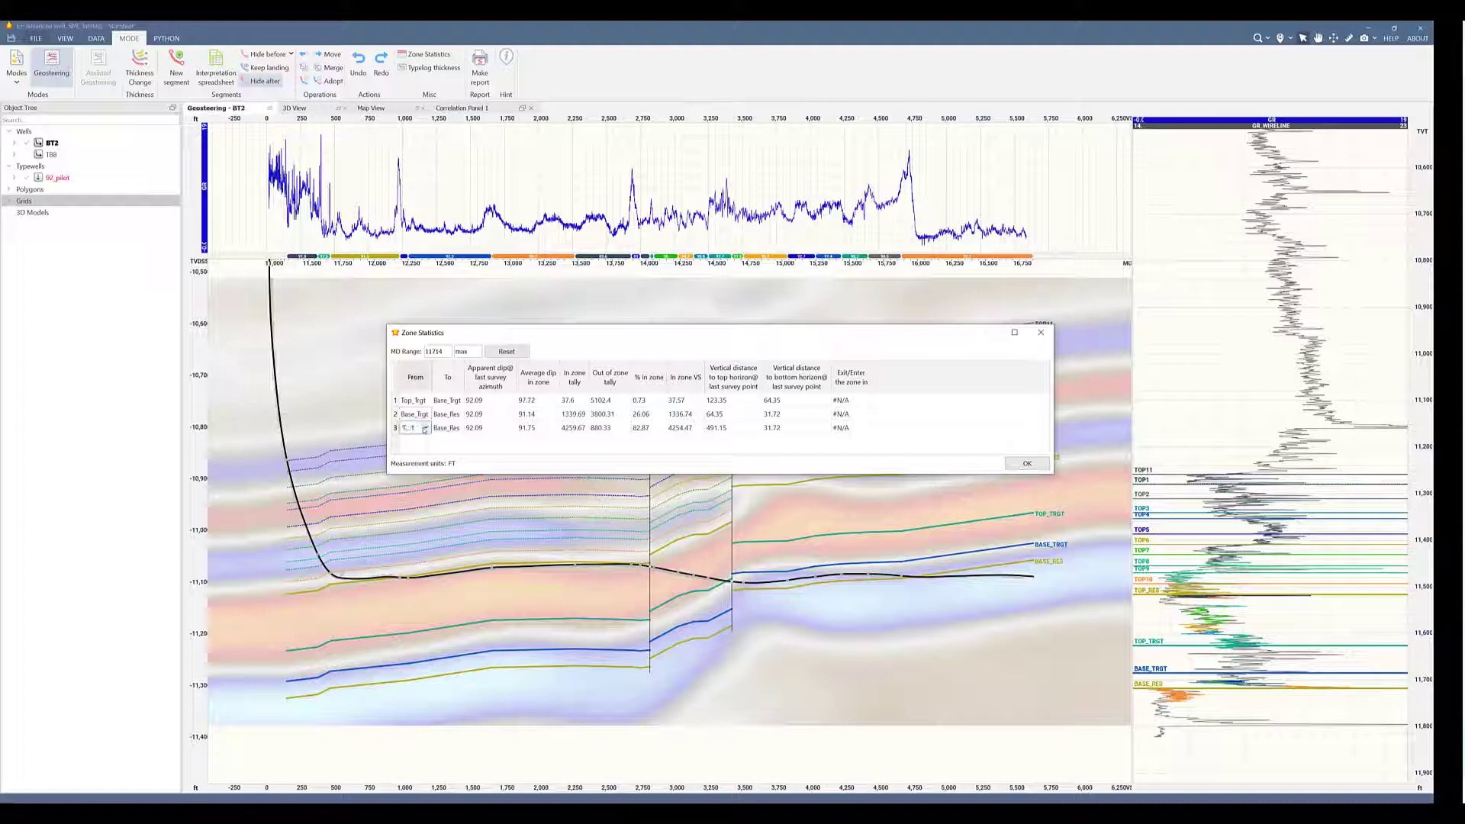
left_click(412, 427)
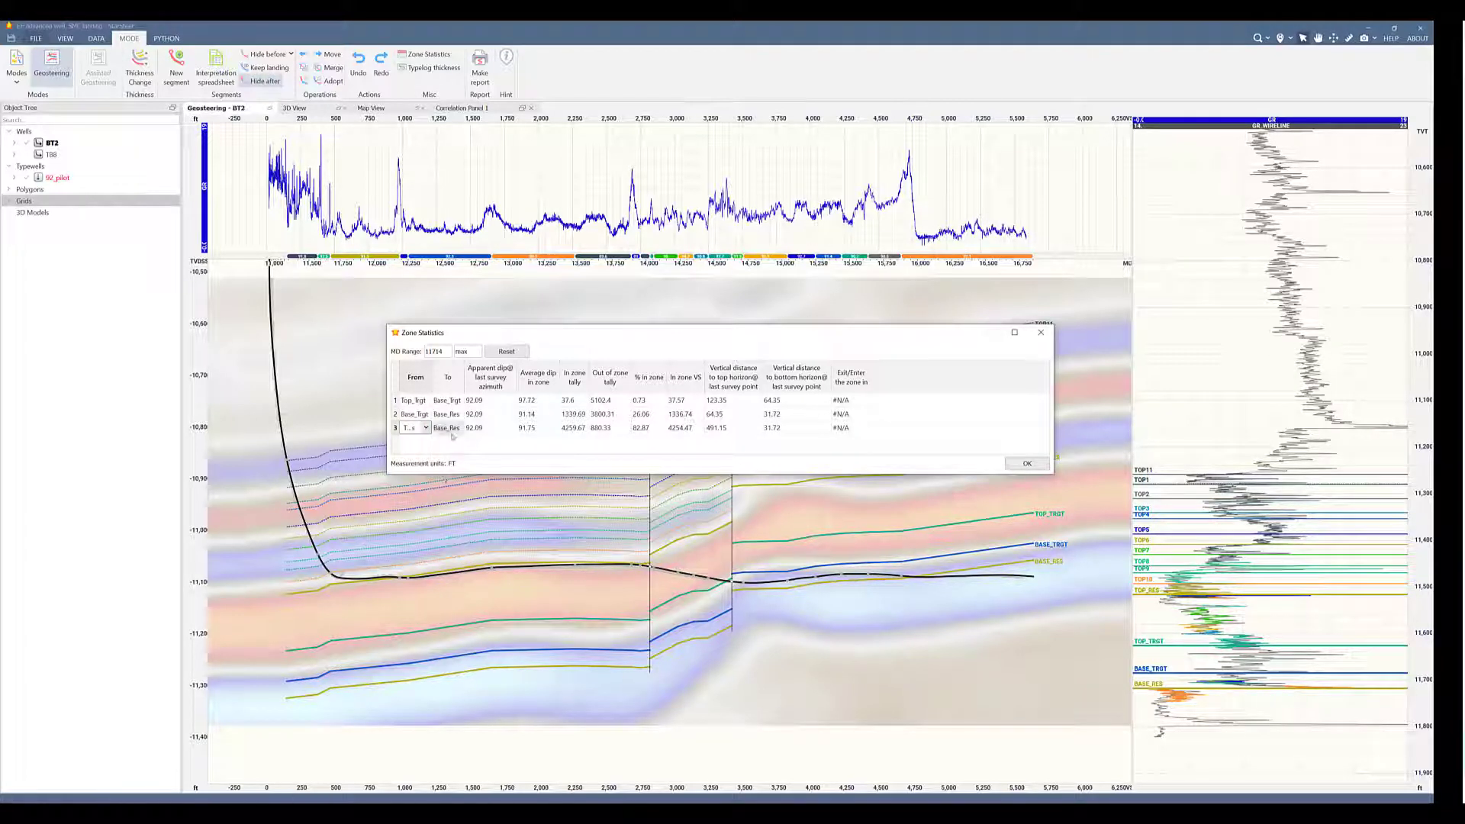
left_click(414, 428)
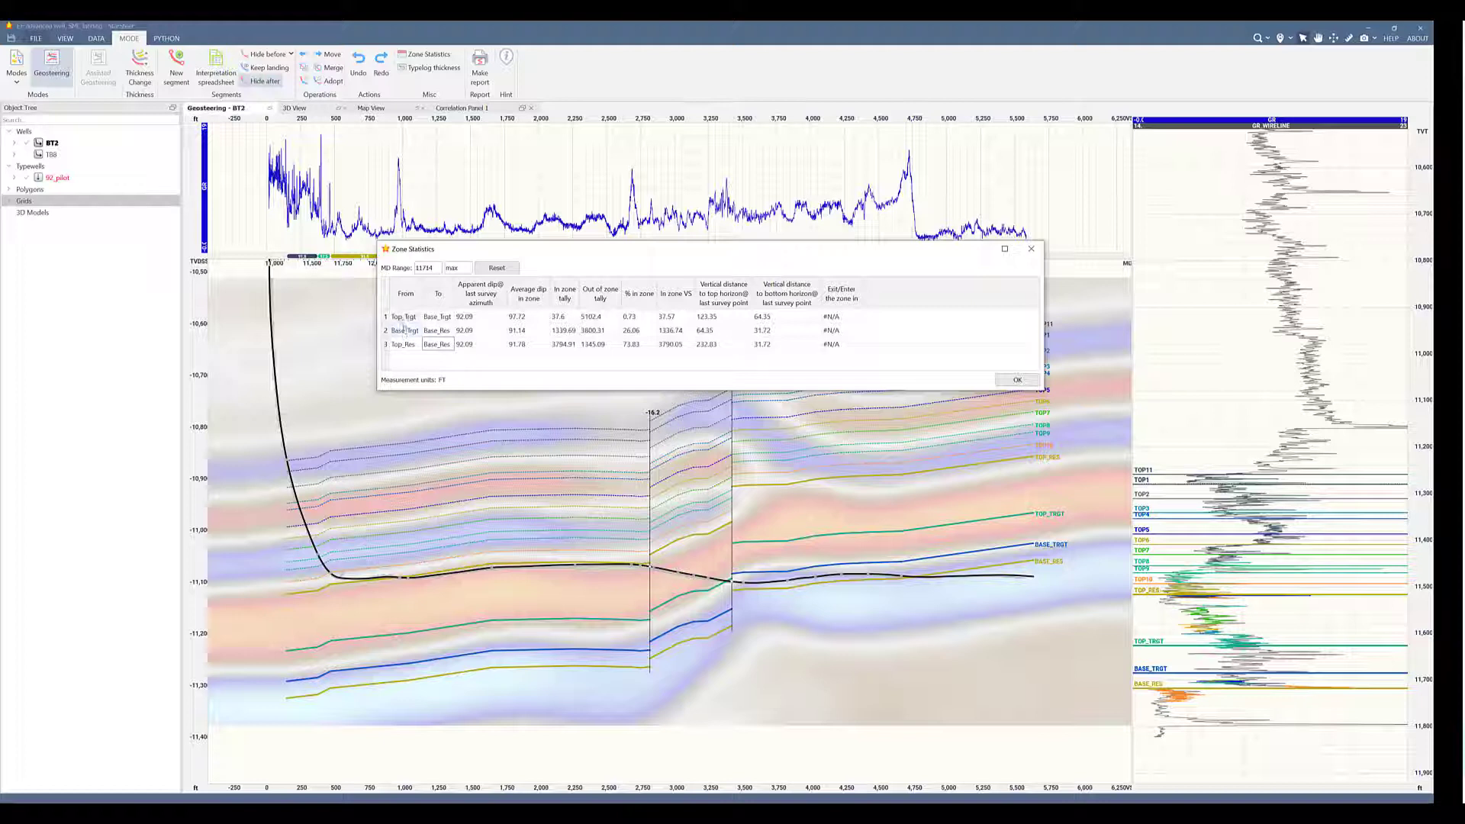
left_click(1016, 380)
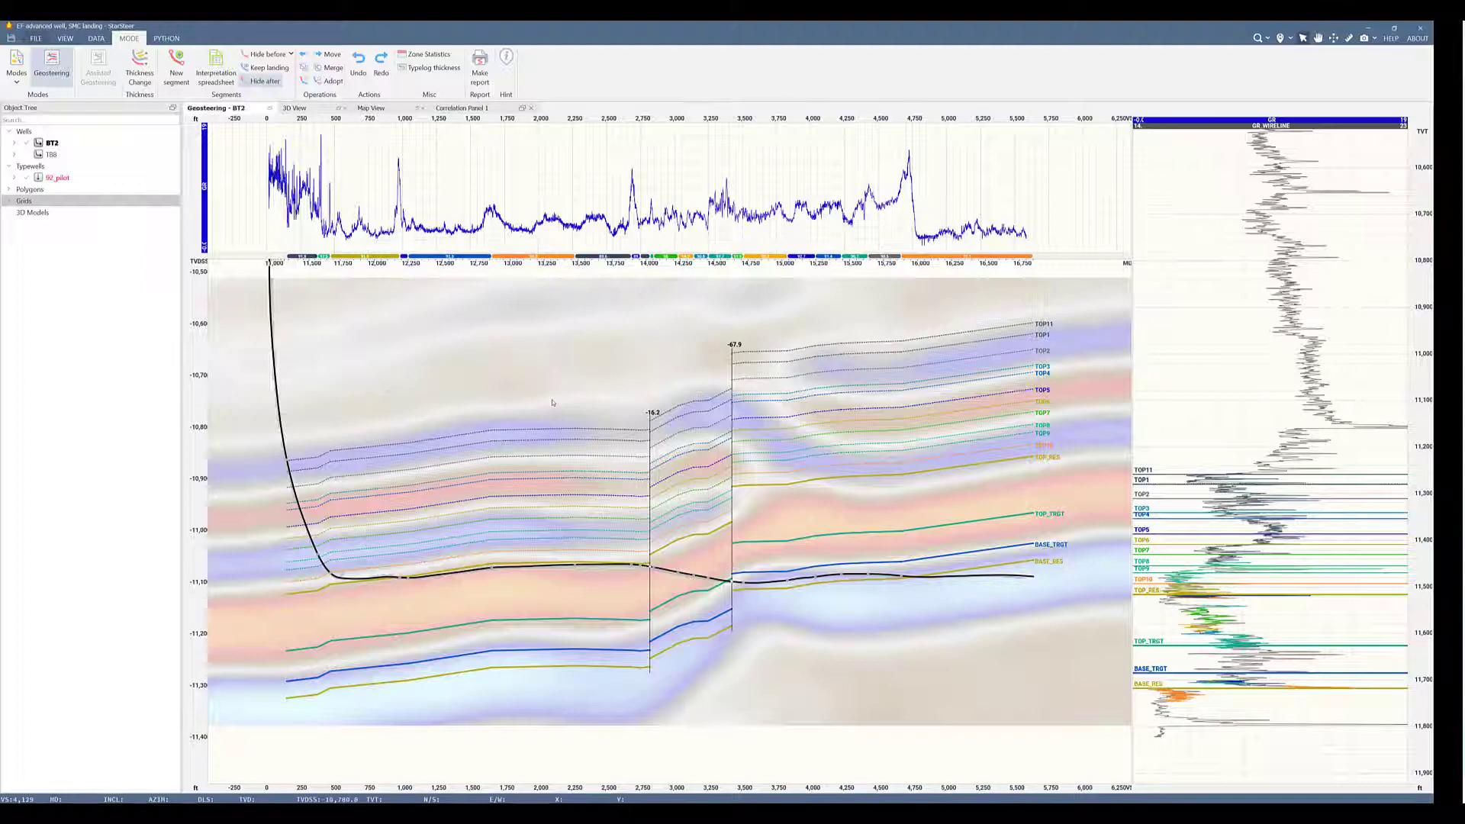